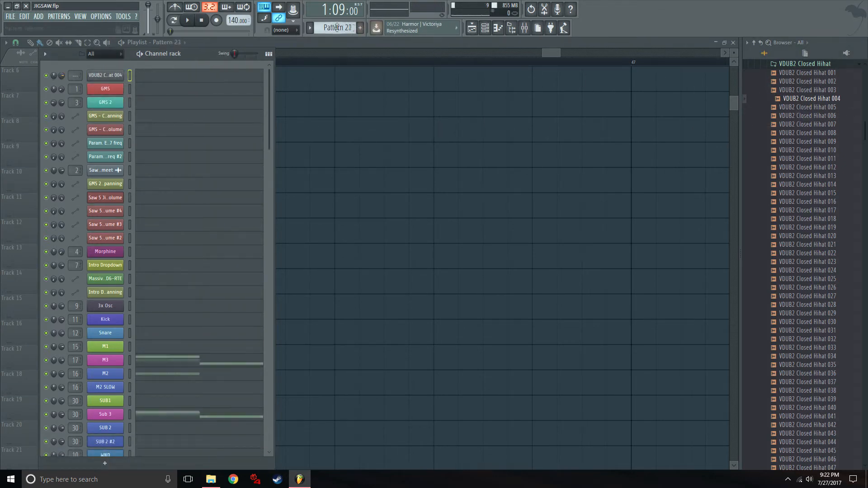
# Add a closed hi-hat pattern (VDUB2 Closed Hihat 004) on steady beats to the playlist.
pyautogui.rightClick(105, 75)
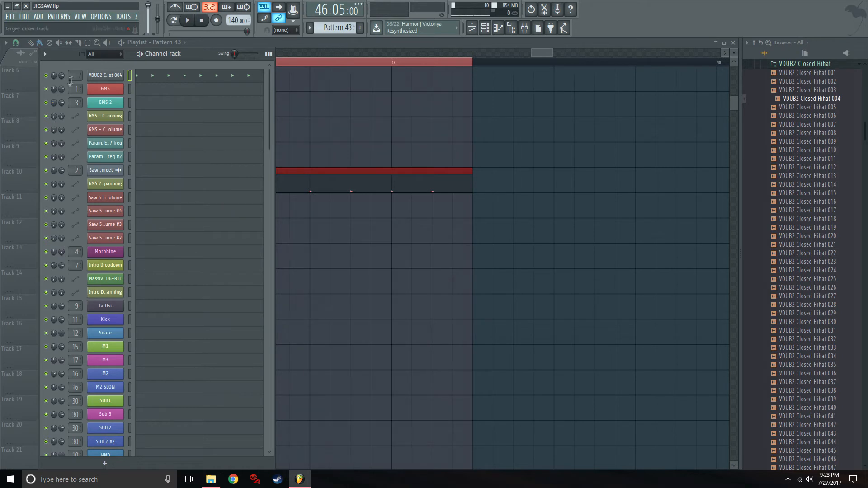
# Create a panning automation clip for the VDUB2 Closed Hihat 004 channel.
pyautogui.click(105, 76)
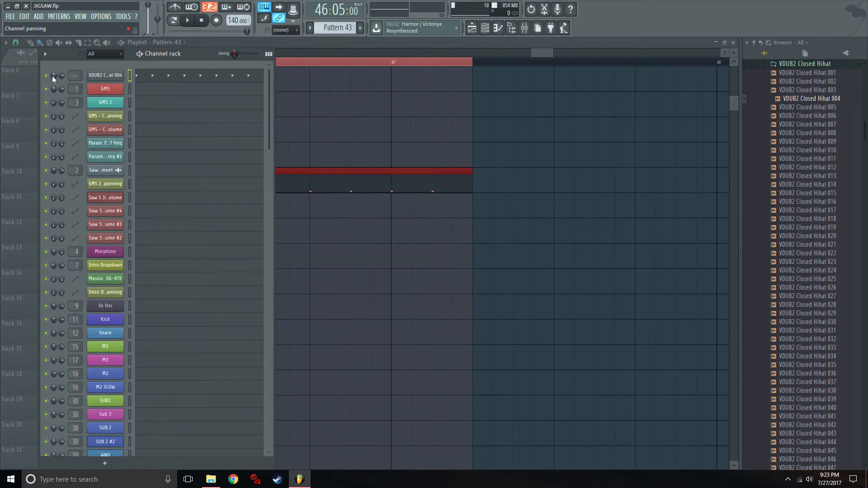
pyautogui.rightClick(55, 75)
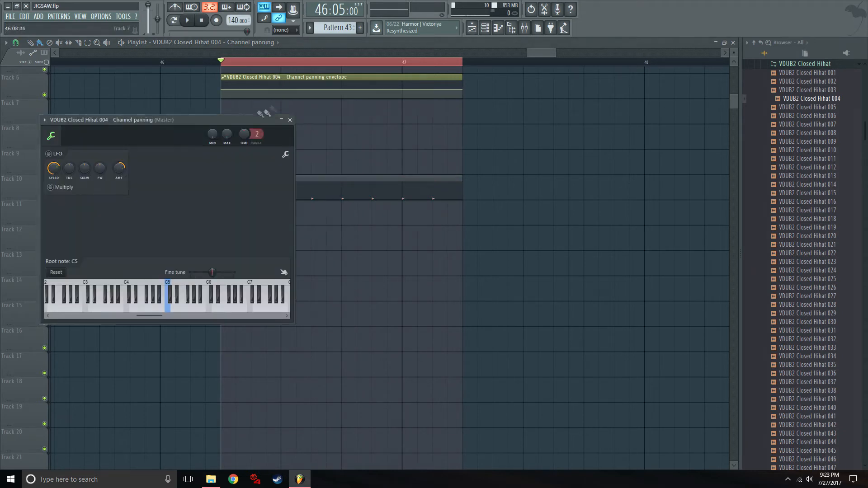
# Enable the LFO in the panning automation clip's envelope settings.
pyautogui.click(49, 154)
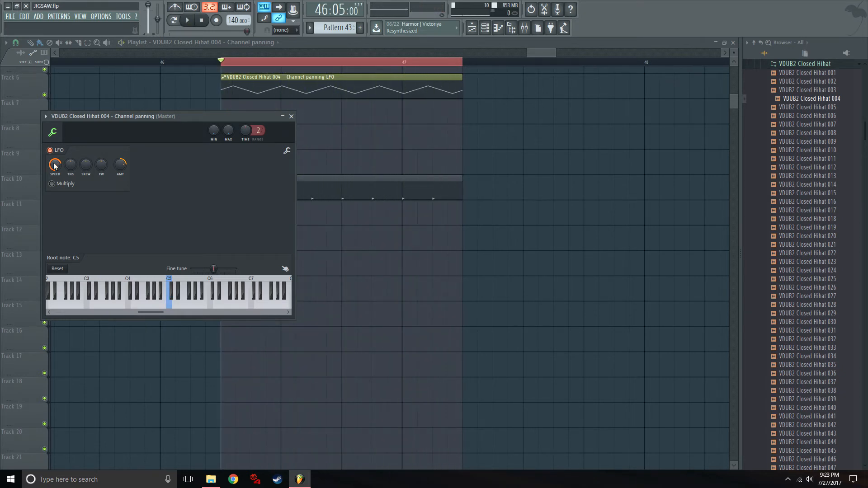
pyautogui.moveTo(70, 165)
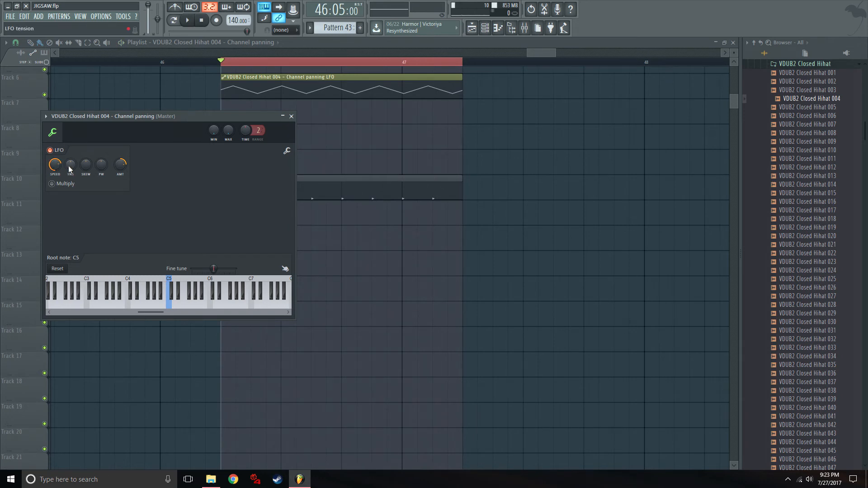
# Raise the LFO tension to round the panning wave, then start playback.
pyautogui.moveTo(70, 165); pyautogui.dragTo(70, 155)
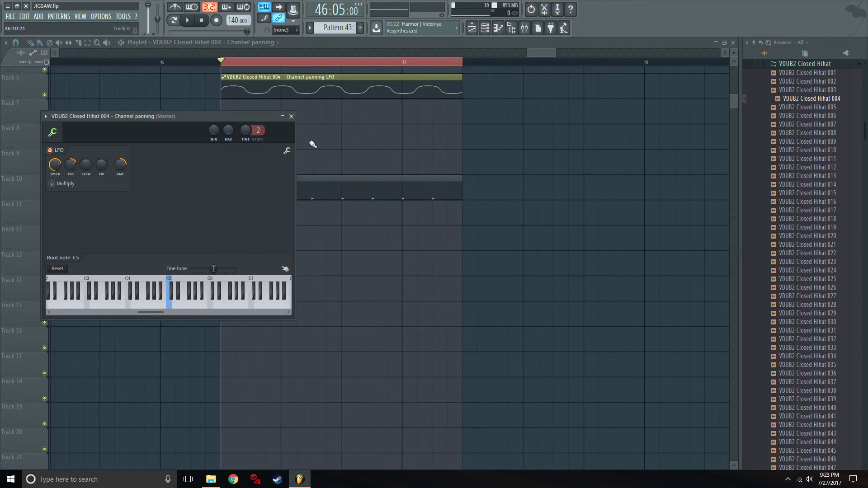
pyautogui.moveTo(286, 140)
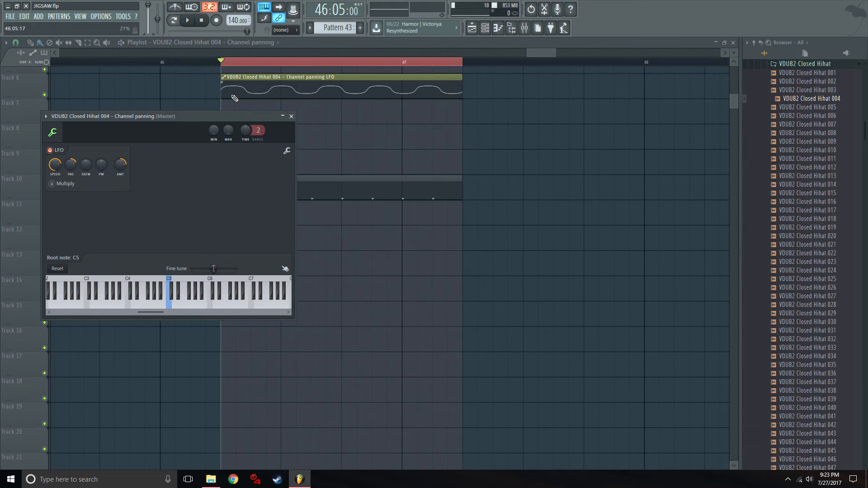
pyautogui.click(187, 20)
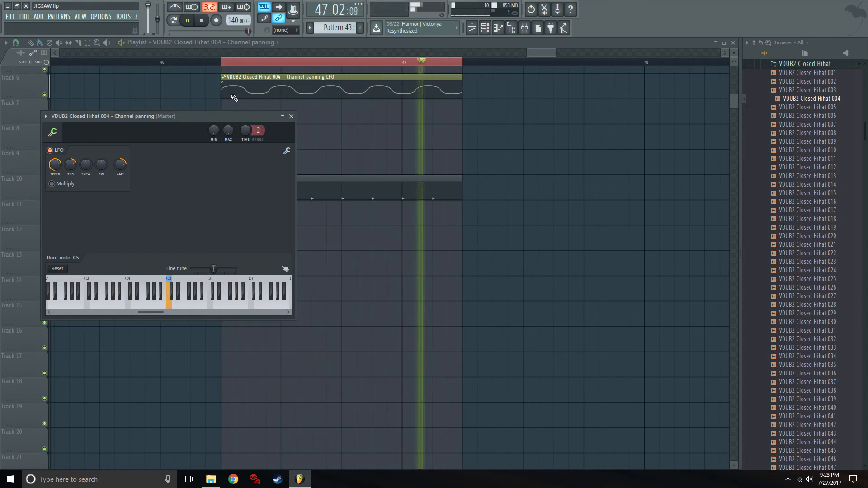